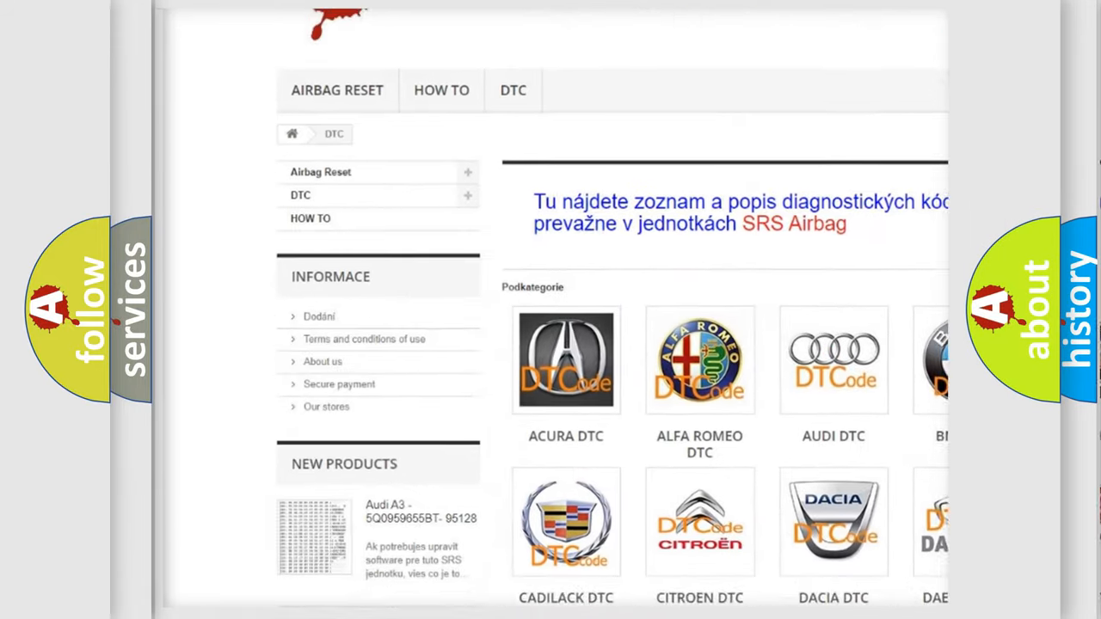
{"action": "scroll", "scroll_direction": "down", "scroll_amount": 3}
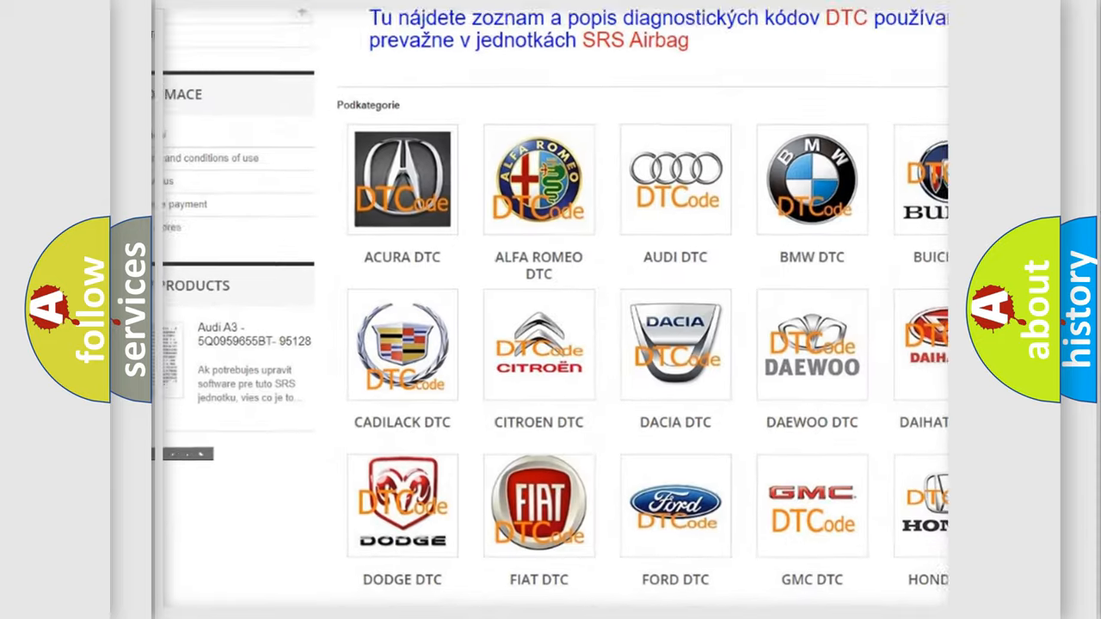
{"action": "scroll", "scroll_direction": "down", "scroll_amount": 3}
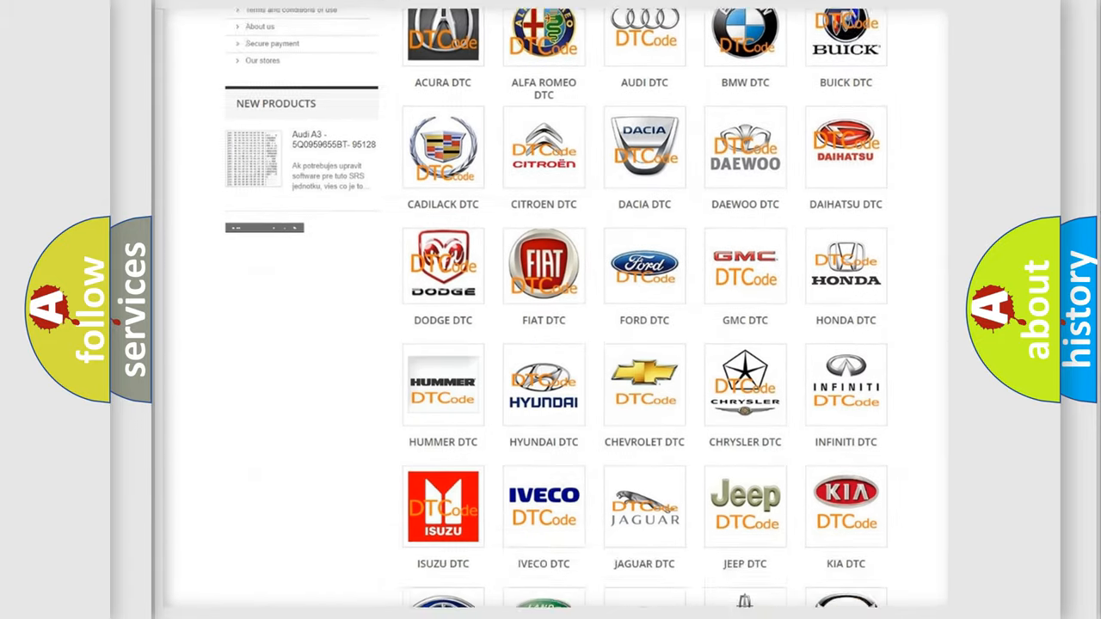
{"action": "scroll", "scroll_direction": "down", "scroll_amount": 3}
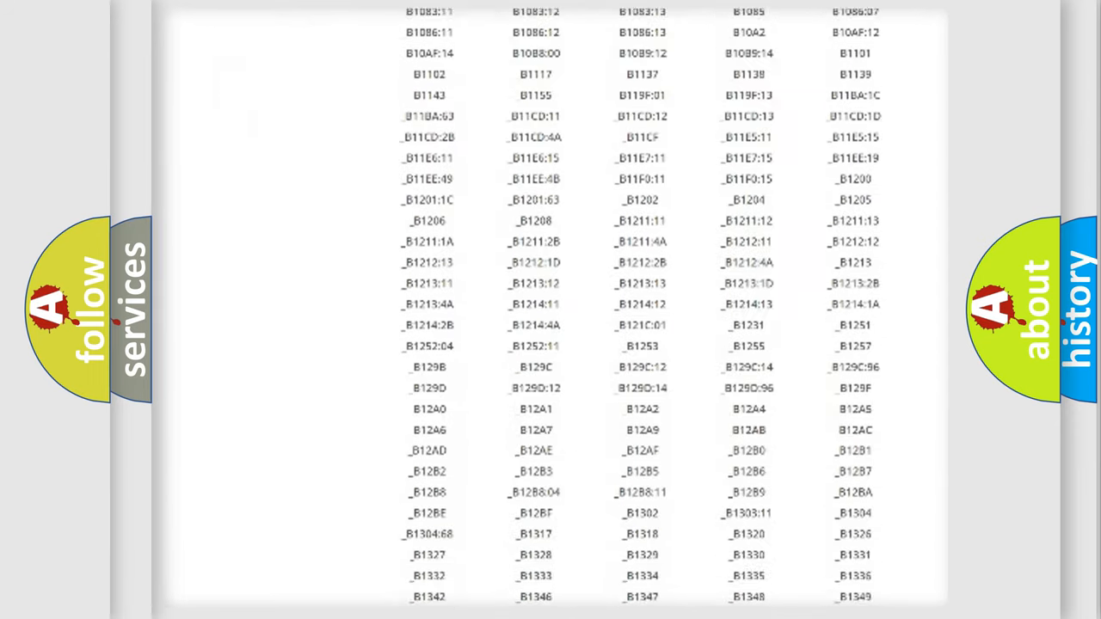
{"action": "scroll", "scroll_direction": "down", "scroll_amount": 3}
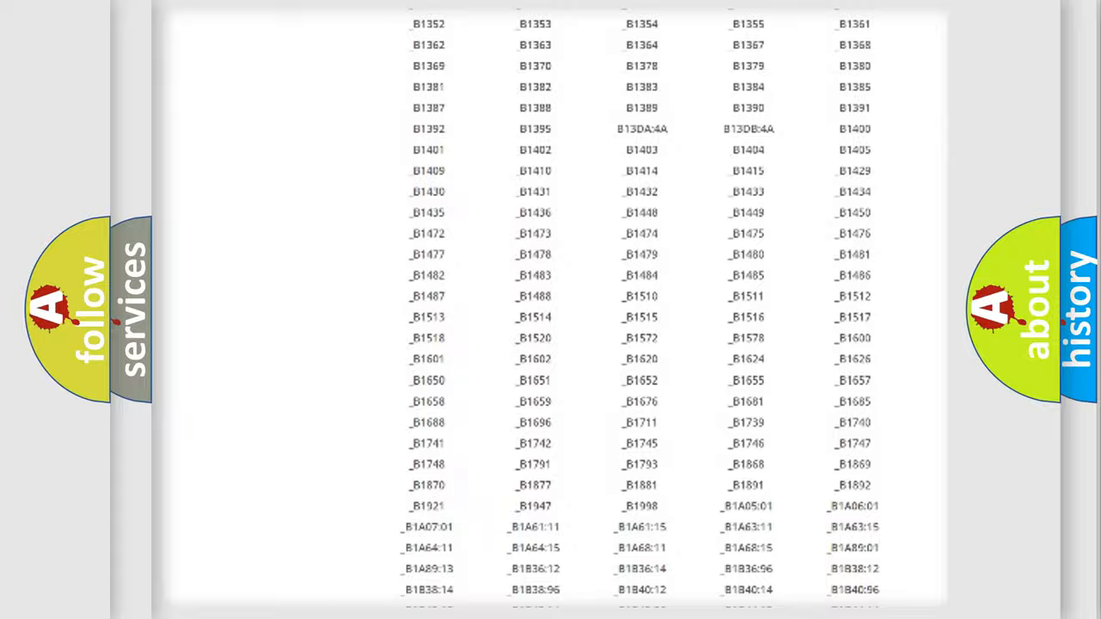
{"action": "scroll", "scroll_direction": "up", "scroll_amount": 3}
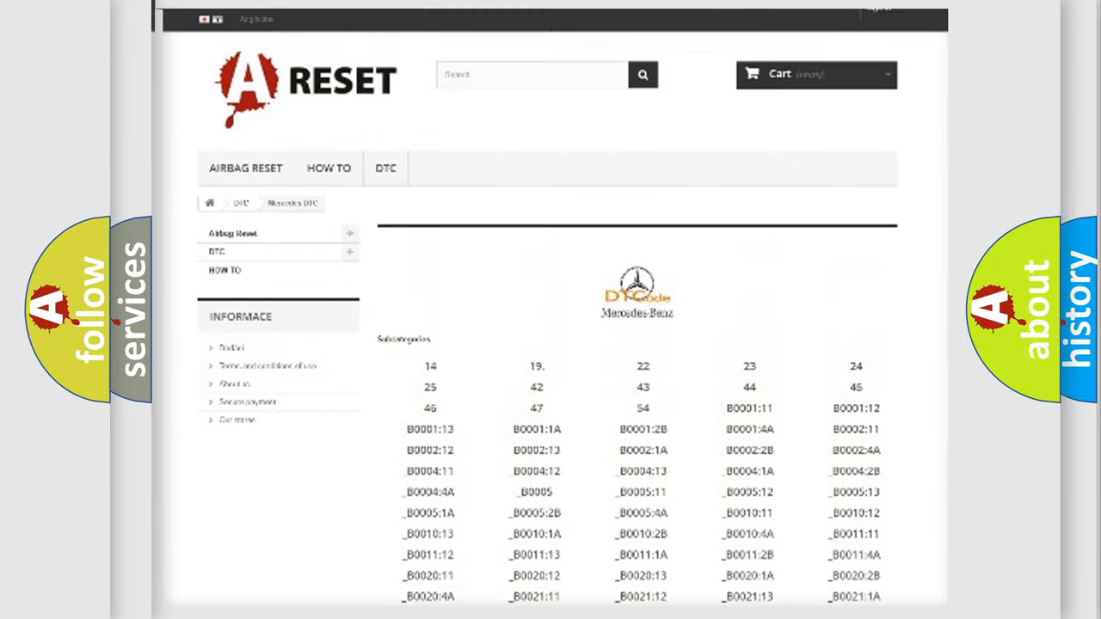